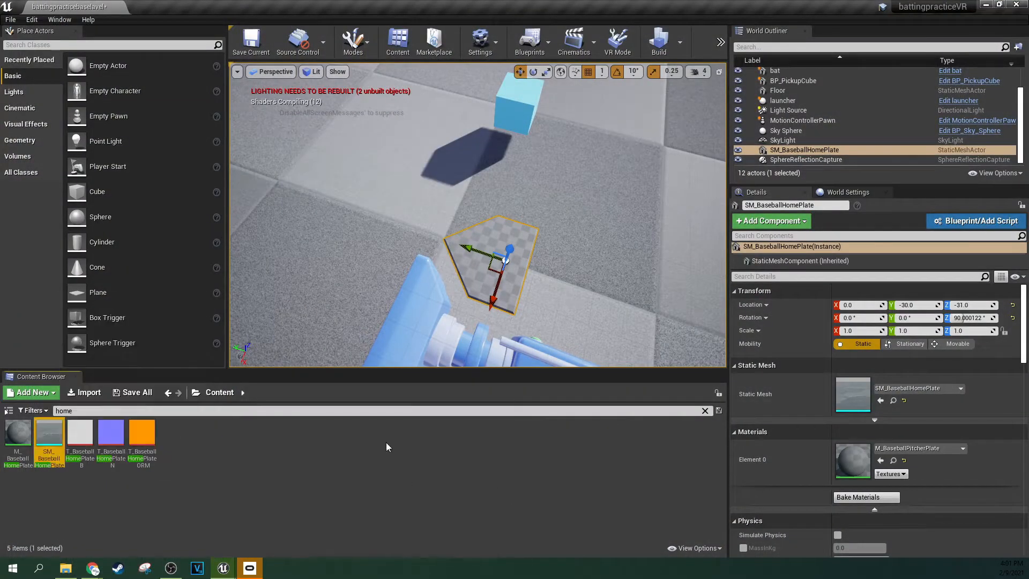
Open the Element 0 material picker in the home plate's Details panel.
click(923, 448)
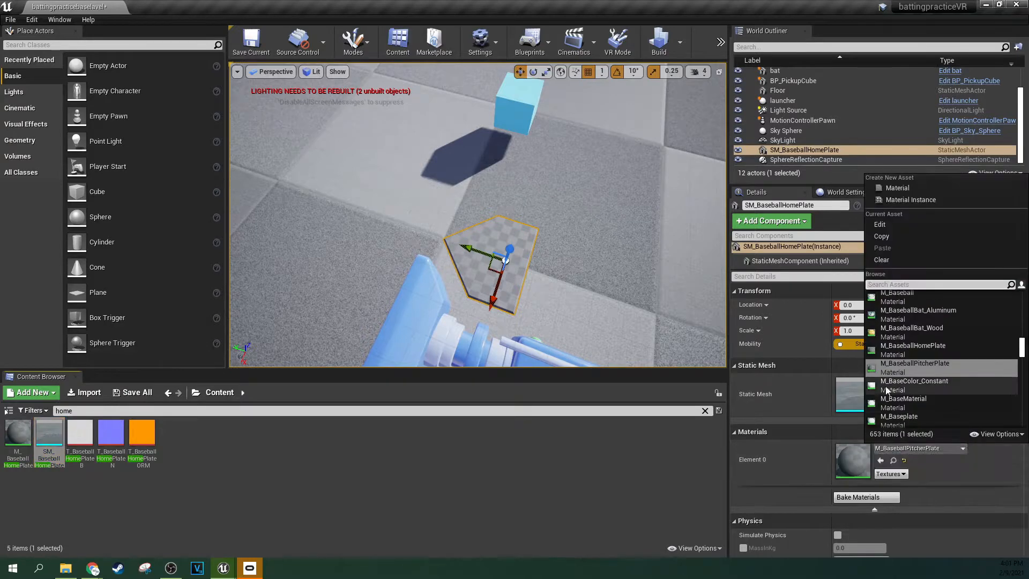